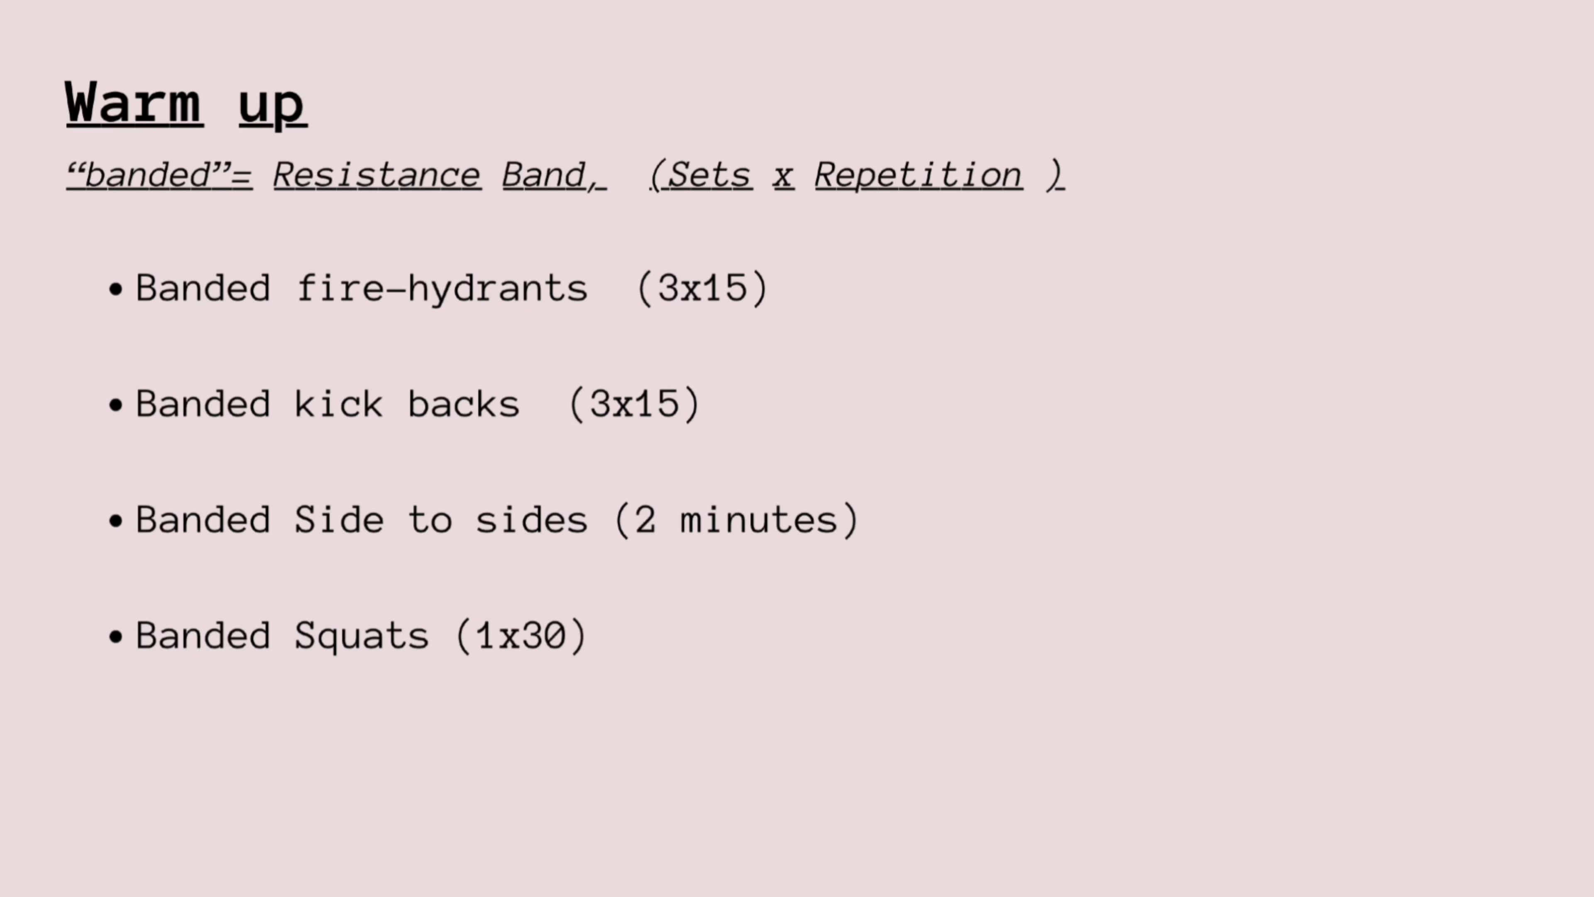
Step: Advance from the banded warm-up list to the Smith machine slide listing hip thrusts and squats
key(Right)
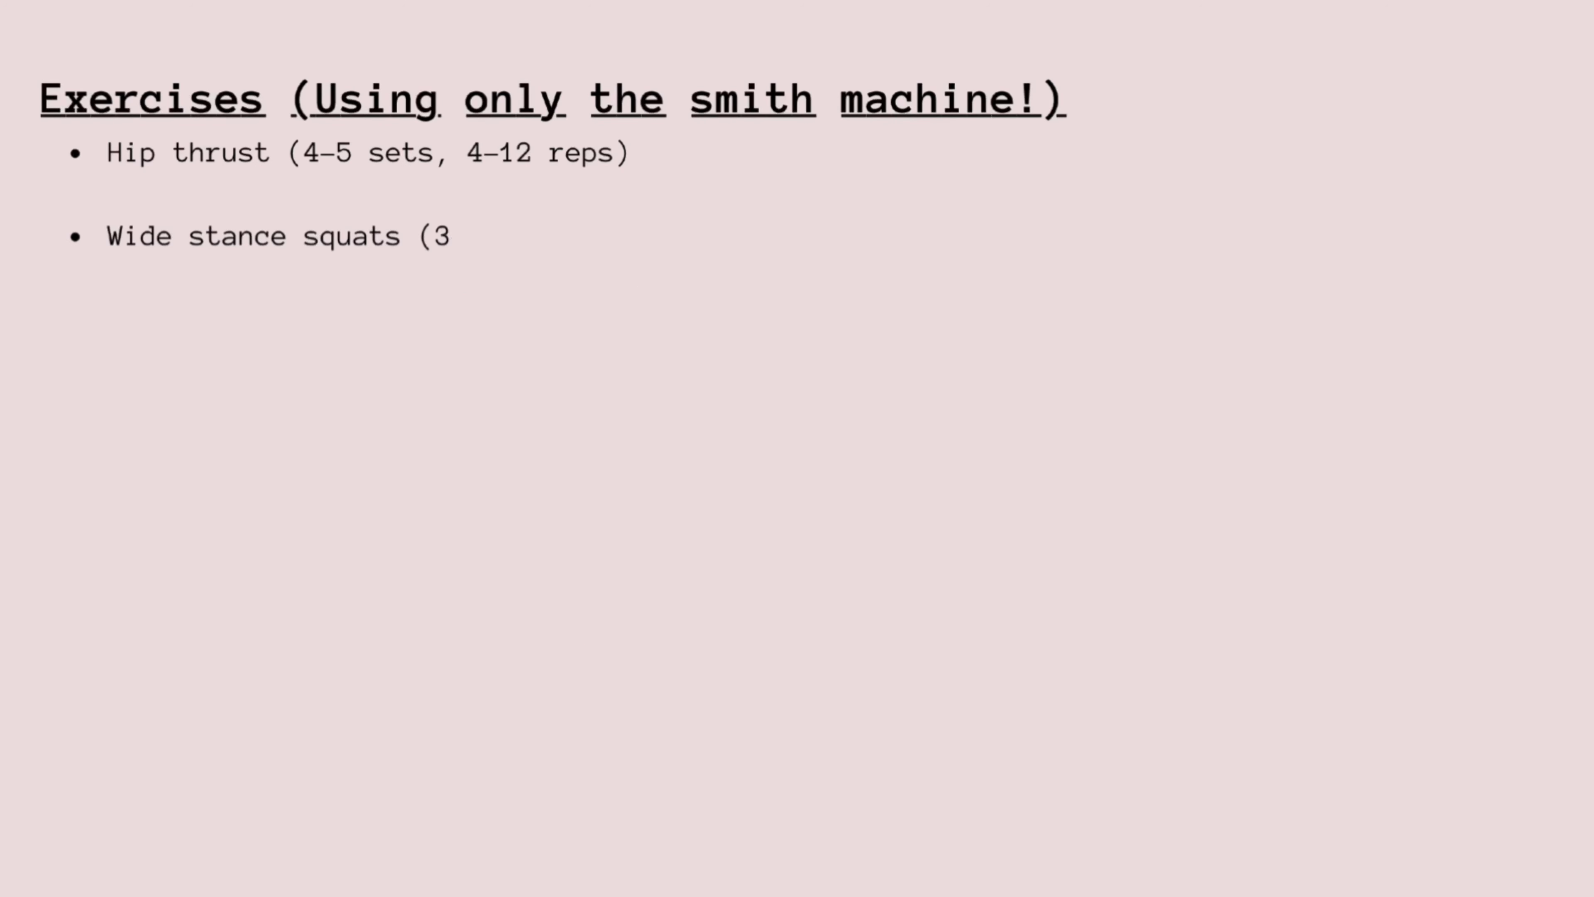